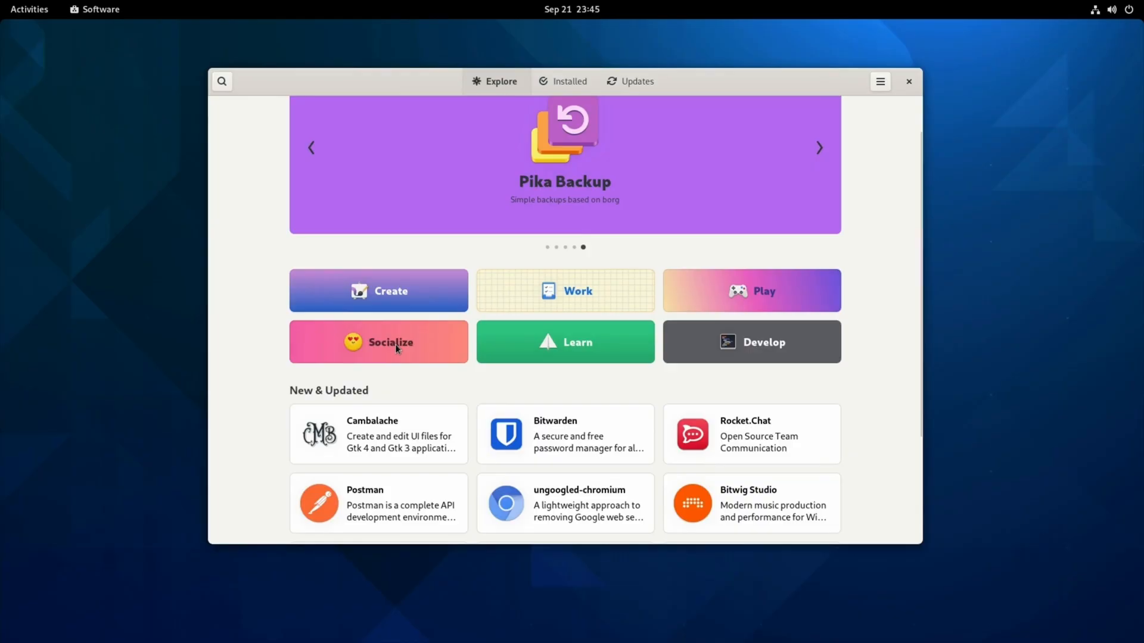
Browse the Socialize category's app list from Rocket.Chat down past Skype, Slack and Steam to TeamSpeak.
click(378, 342)
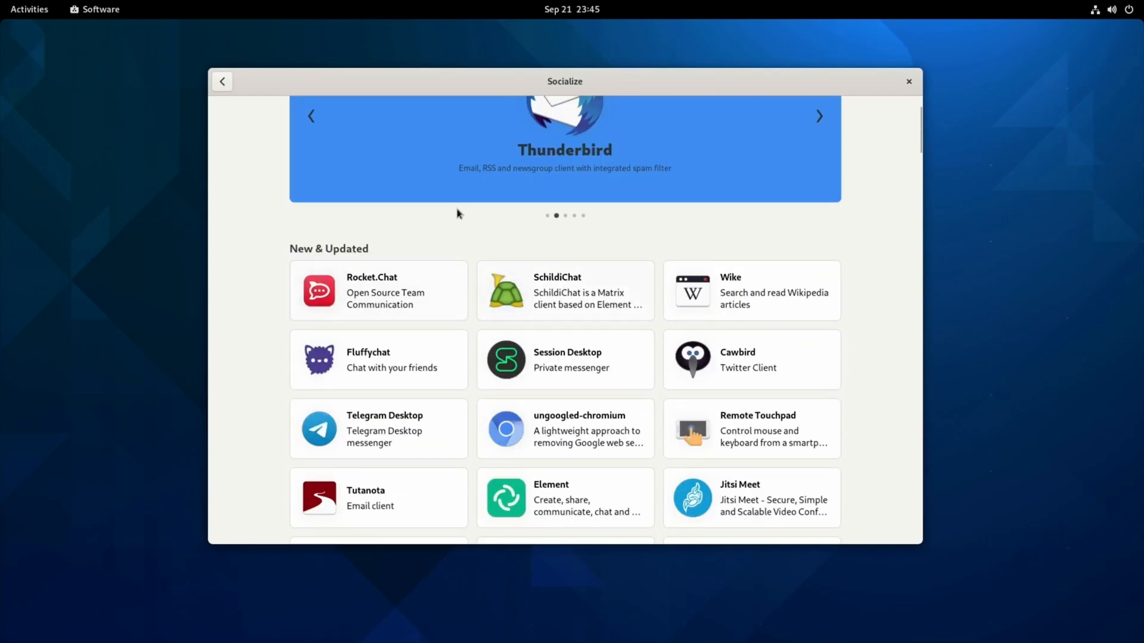
scroll(down, 3)
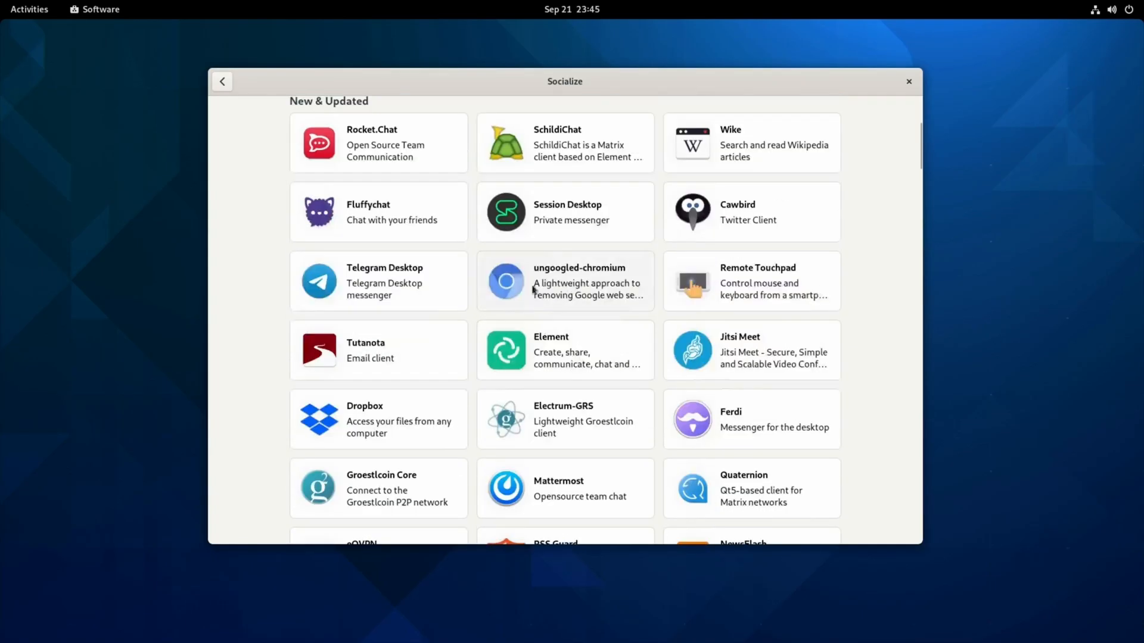
scroll(down, 3)
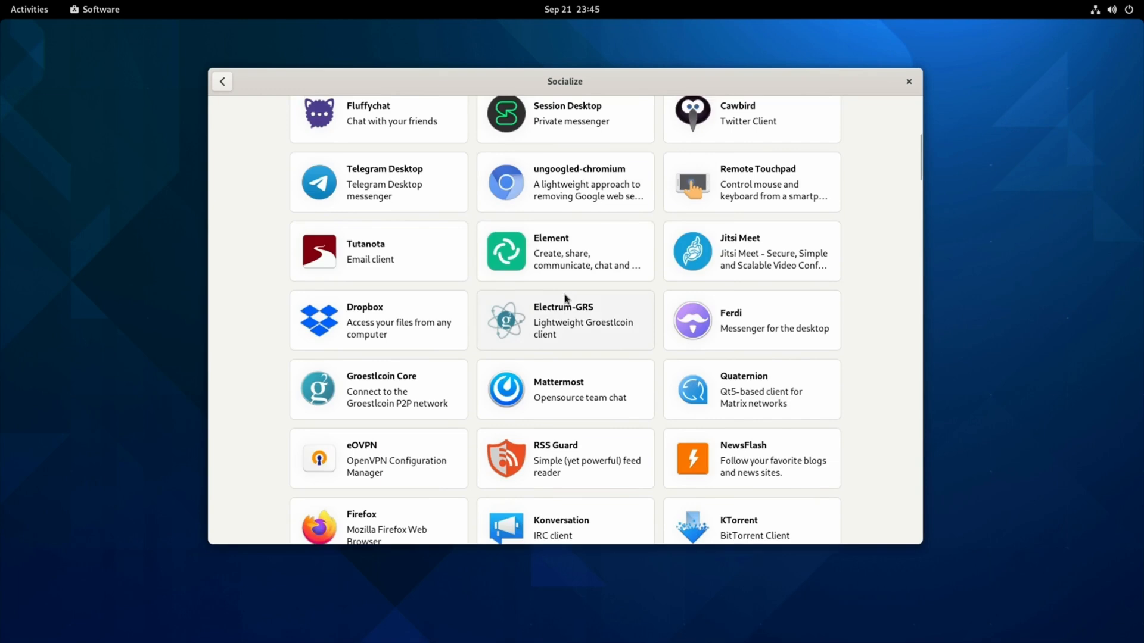
scroll(down, 3)
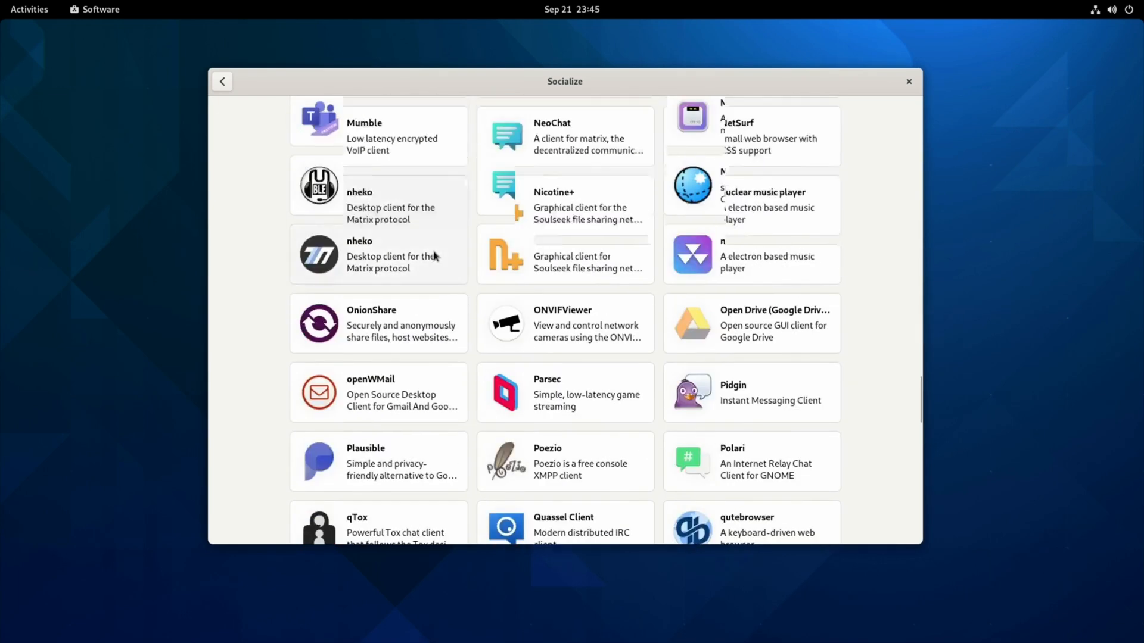
scroll(down, 3)
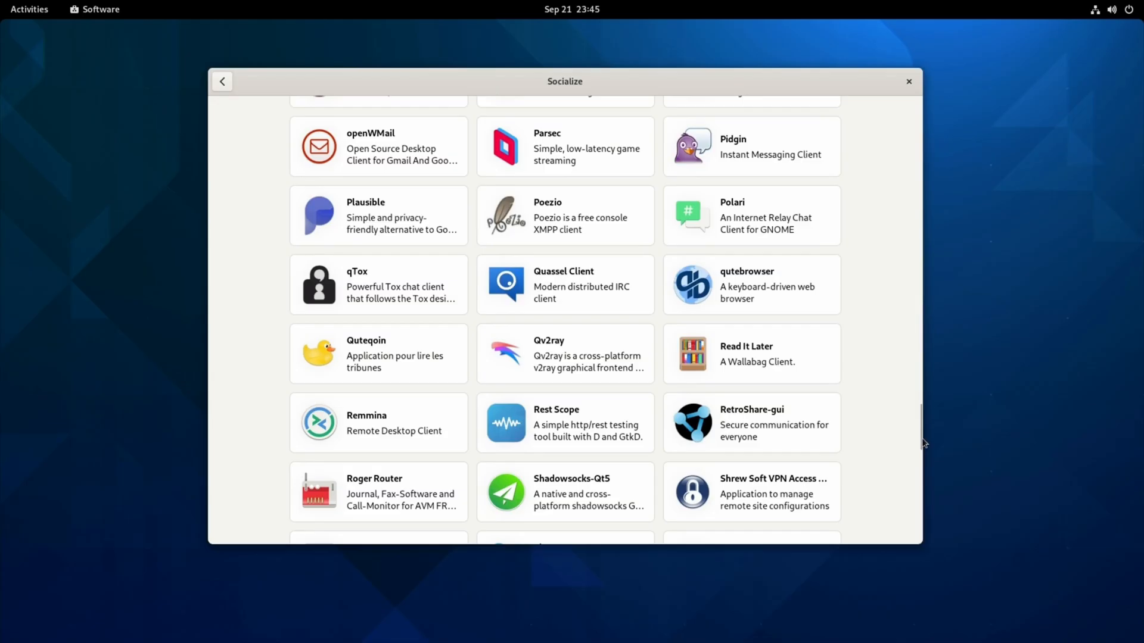
scroll(down, 3)
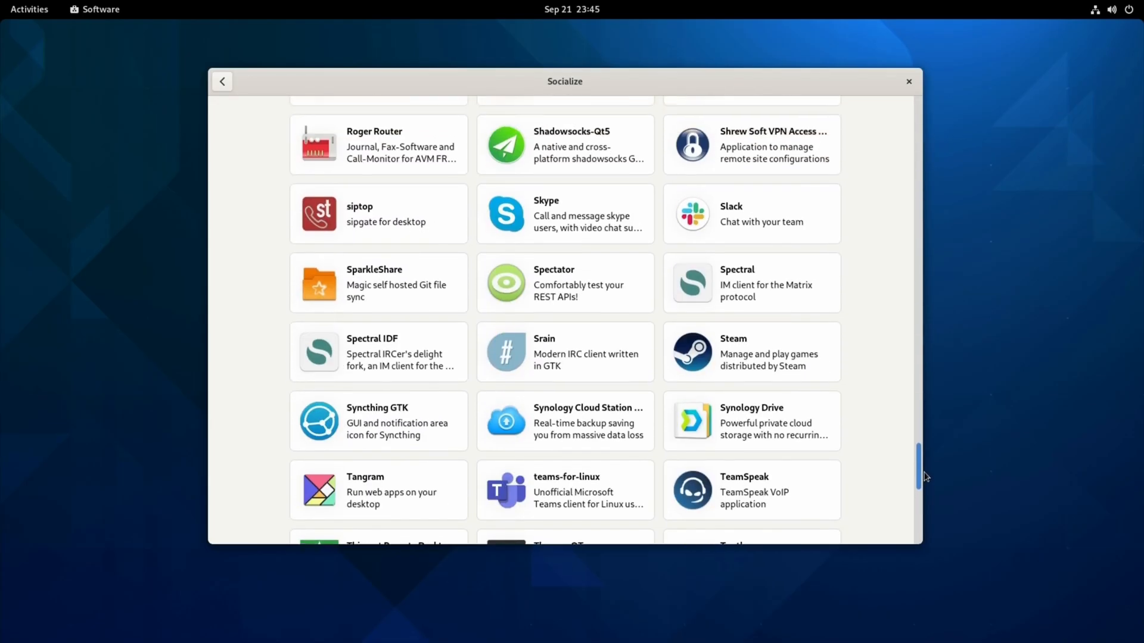